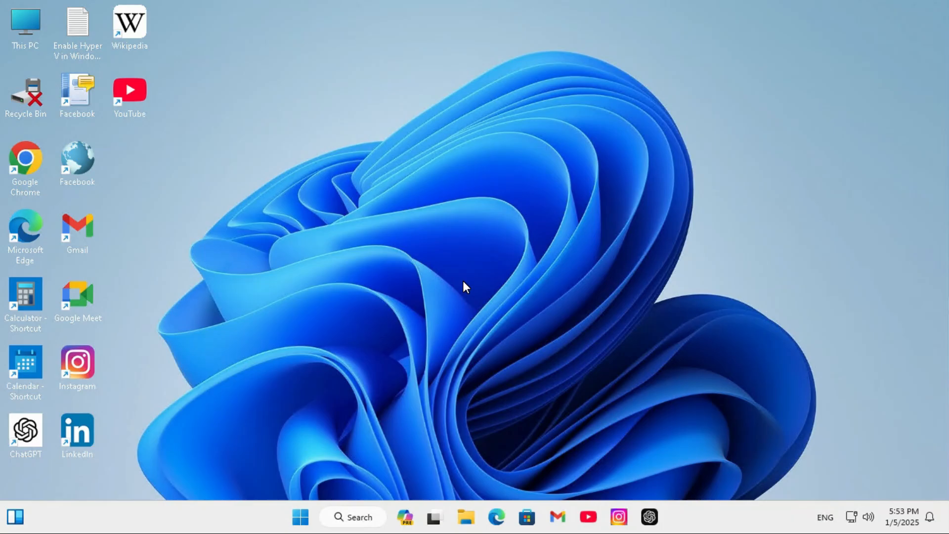
mouse_move(420, 294)
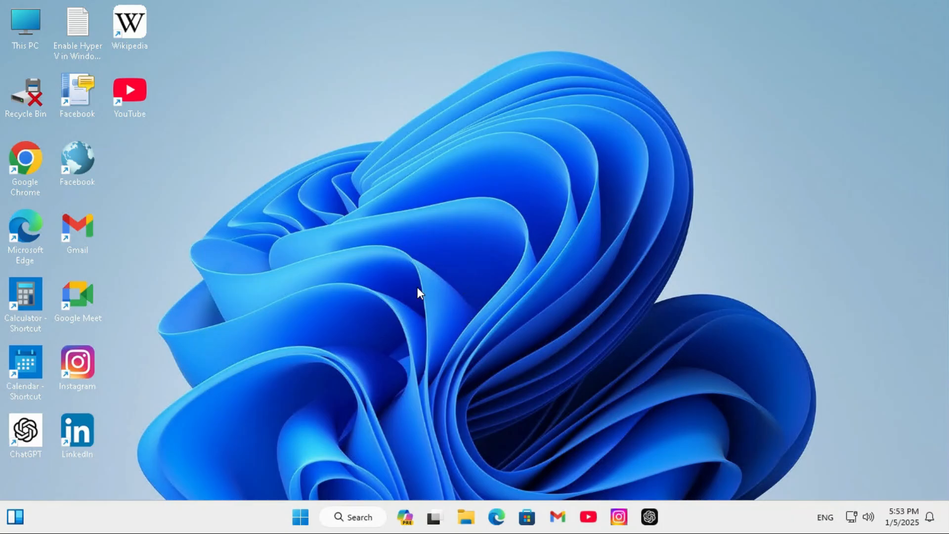
mouse_move(264, 407)
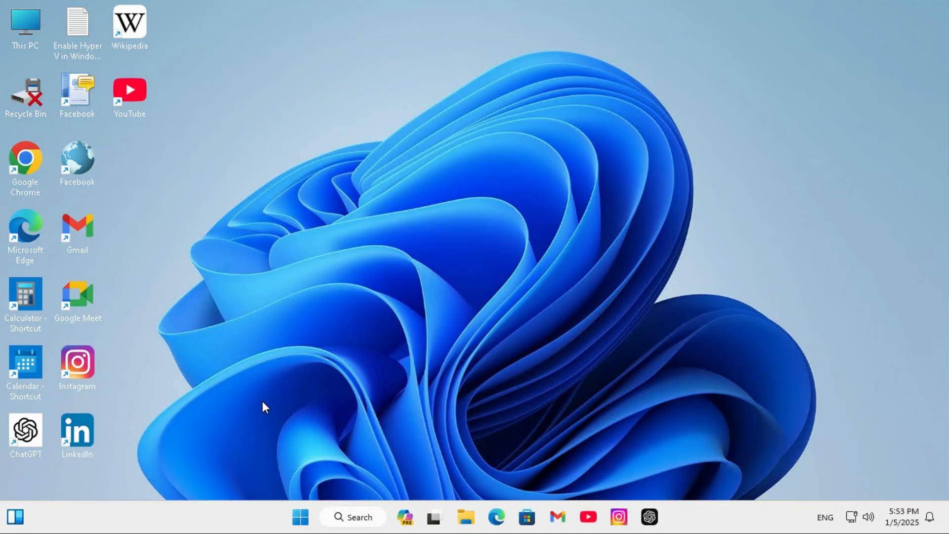
mouse_move(303, 485)
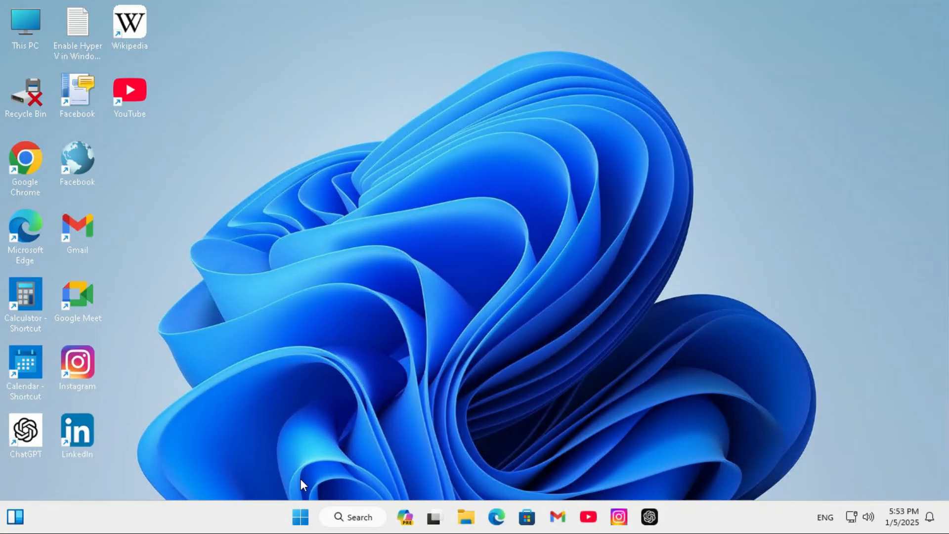
- Open Settings from the Start menu and browse Installed apps to find Microsoft Clipchamp
right_click(299, 517)
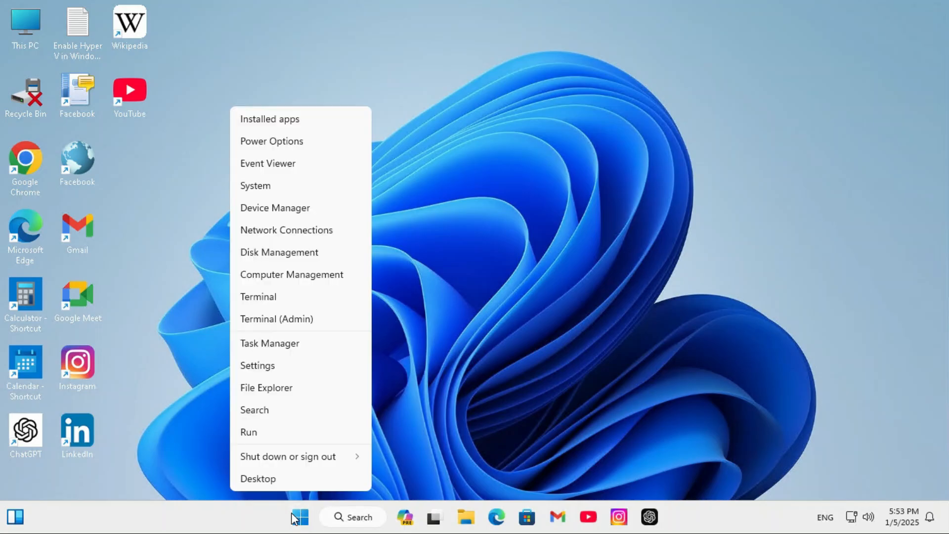
left_click(257, 365)
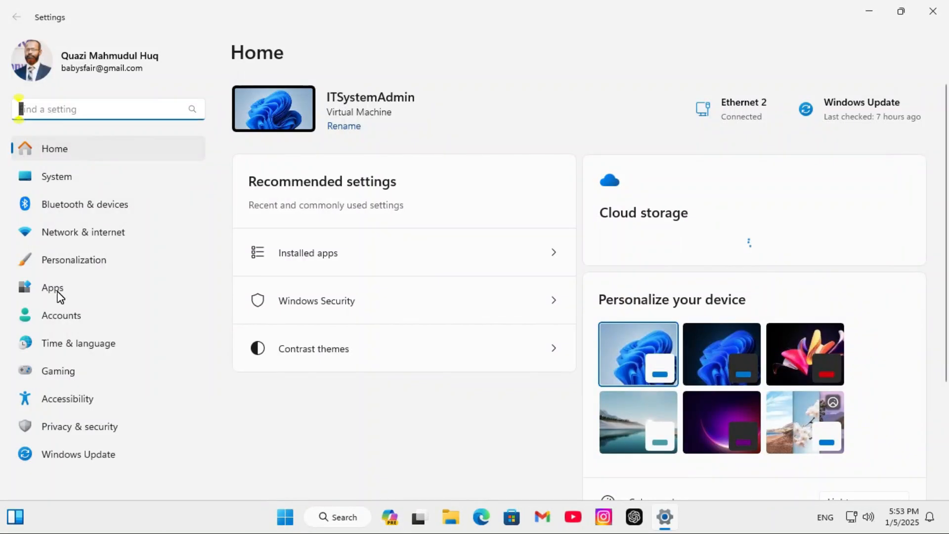
left_click(52, 288)
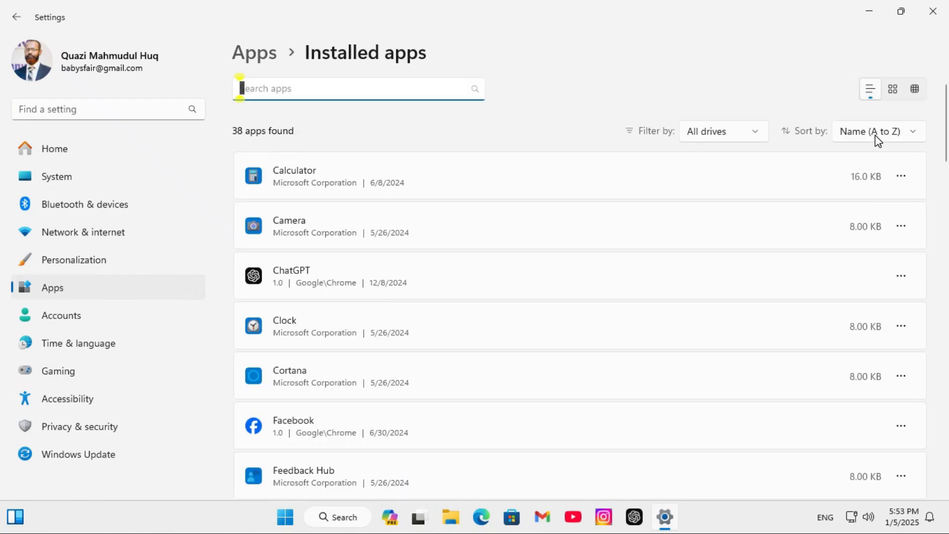
scroll("down", 3)
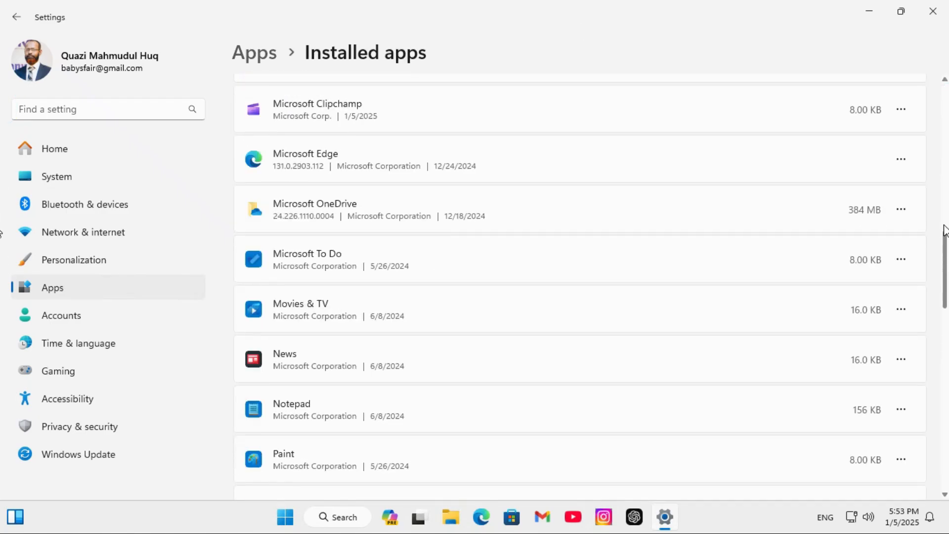
scroll("up", 3)
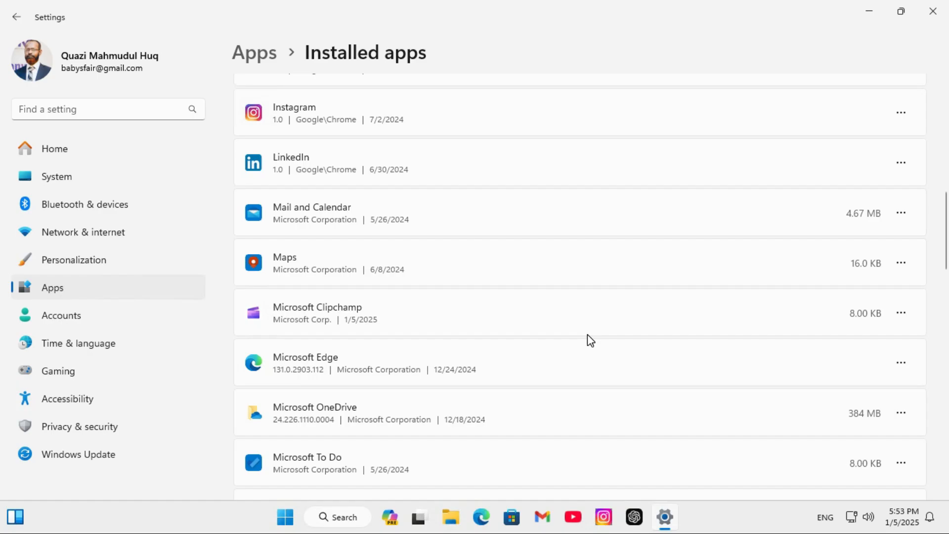
- Open Microsoft Clipchamp's Advanced options page and scroll to the Repair and Reset section
left_click(901, 313)
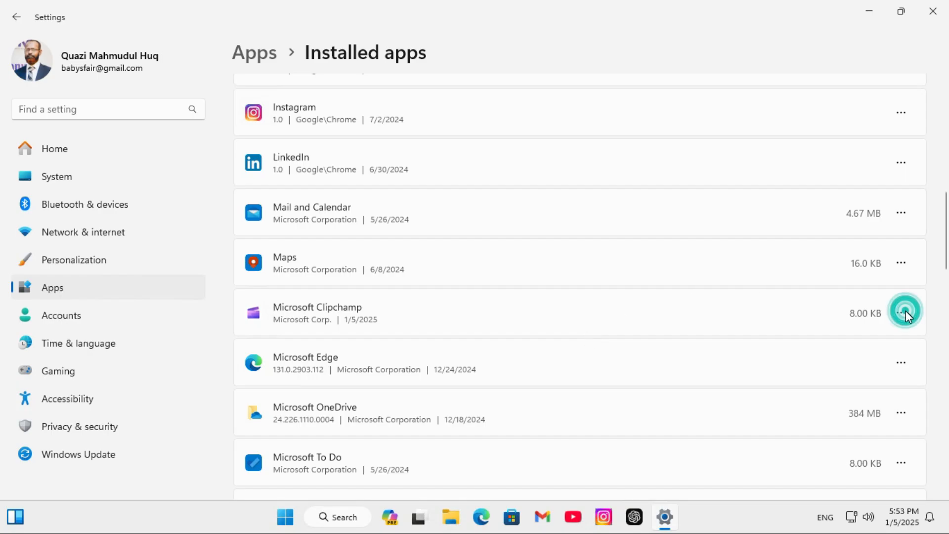
left_click(901, 313)
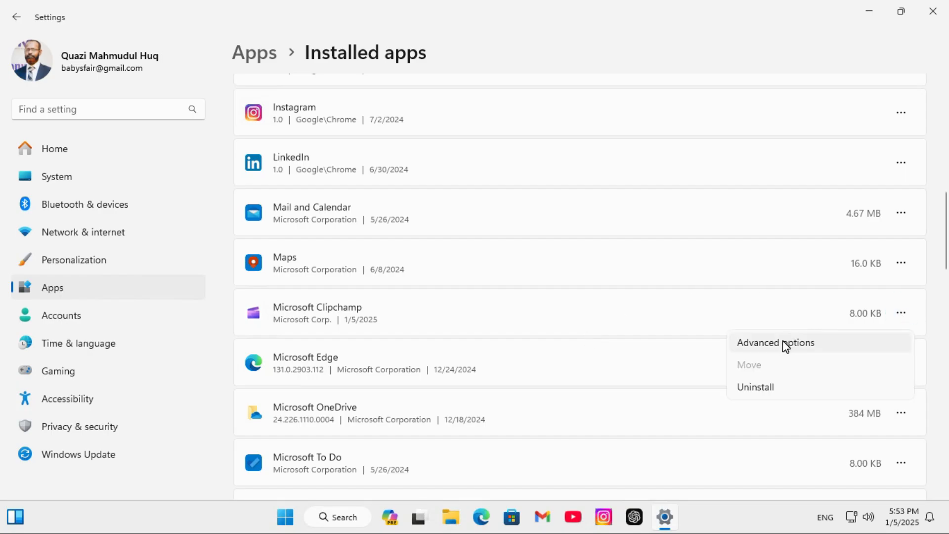
left_click(776, 343)
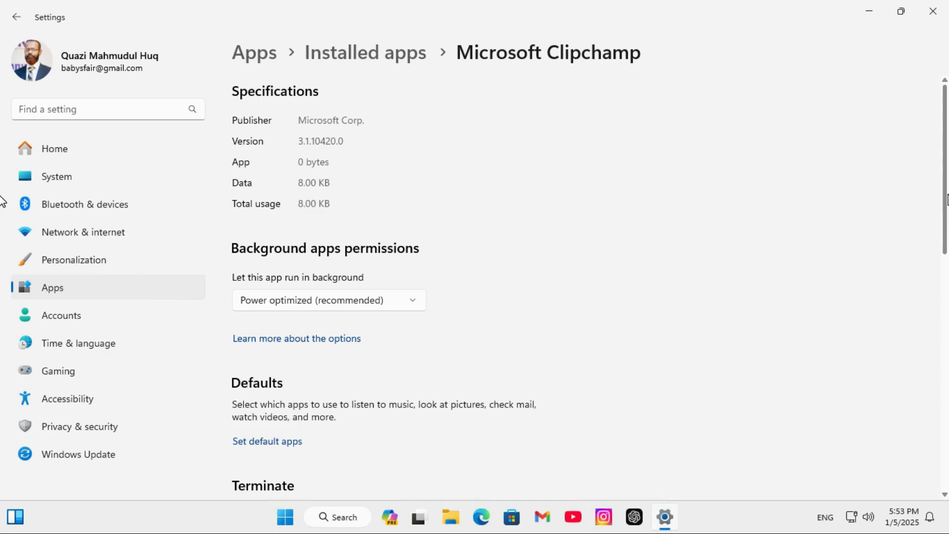
scroll("down", 3)
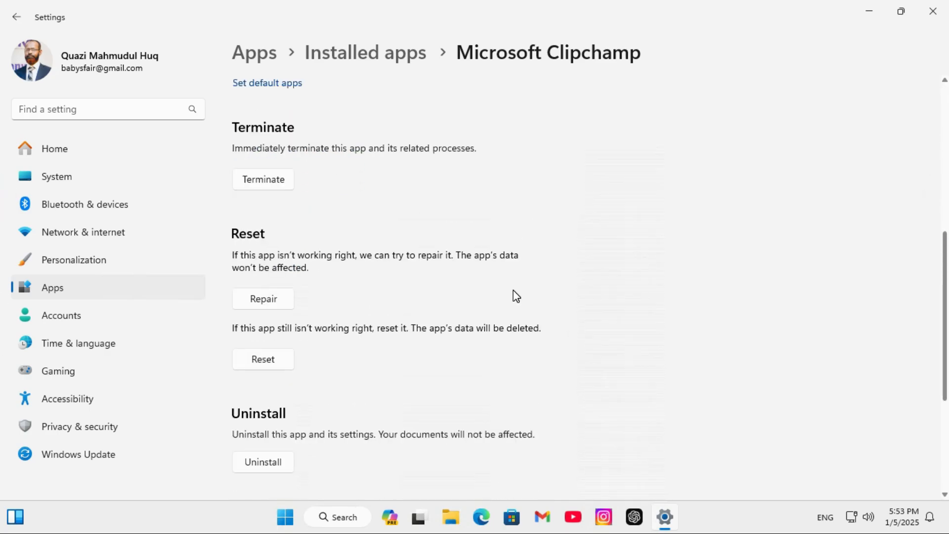
mouse_move(268, 242)
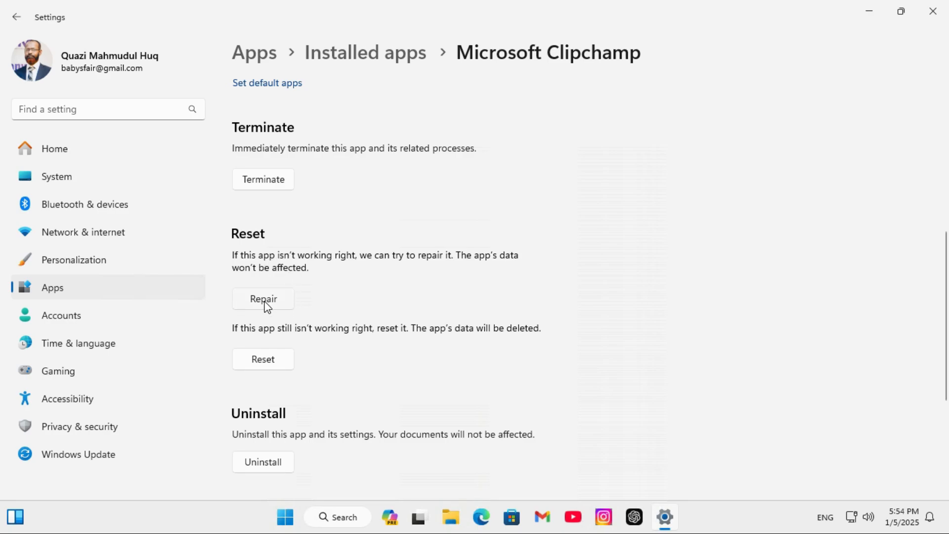
mouse_move(355, 283)
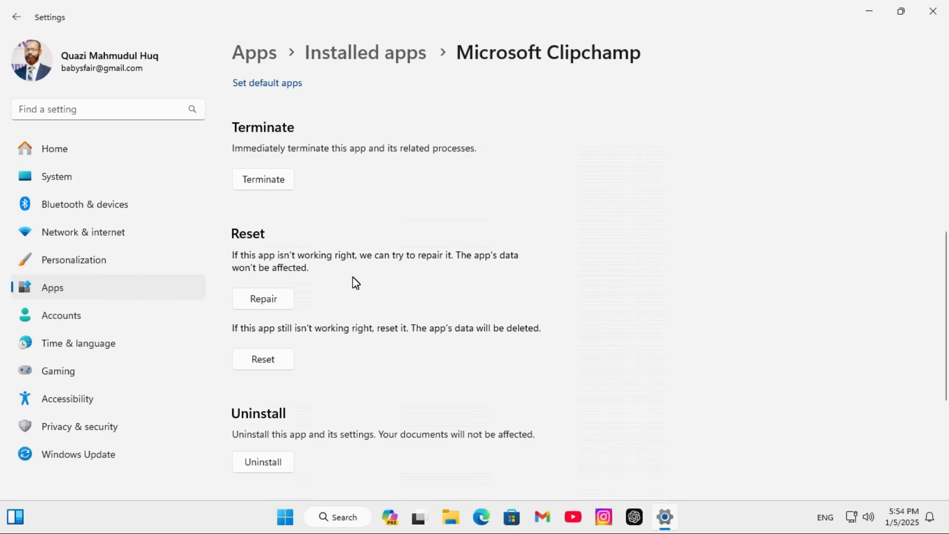
- Run Repair on Microsoft Clipchamp, keeping its data, until the checkmark appears
left_click(263, 298)
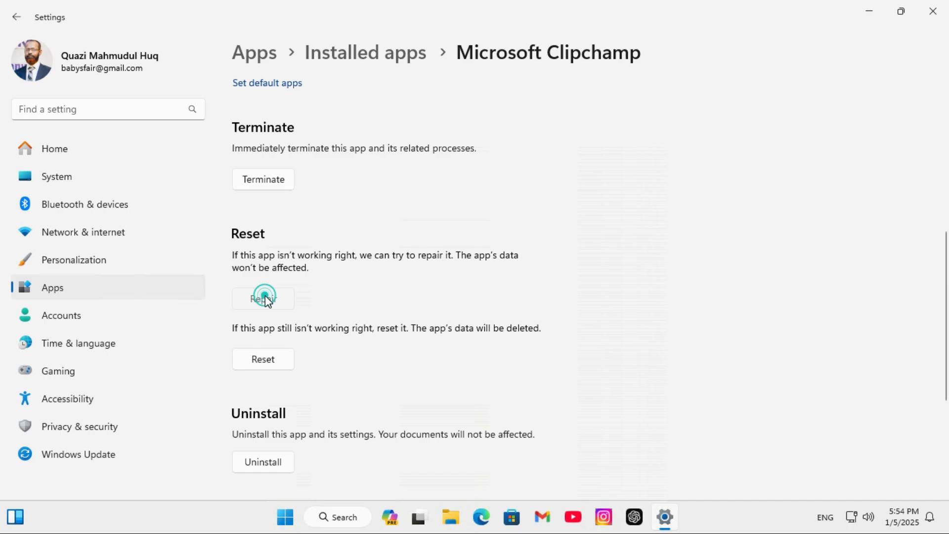
left_click(263, 298)
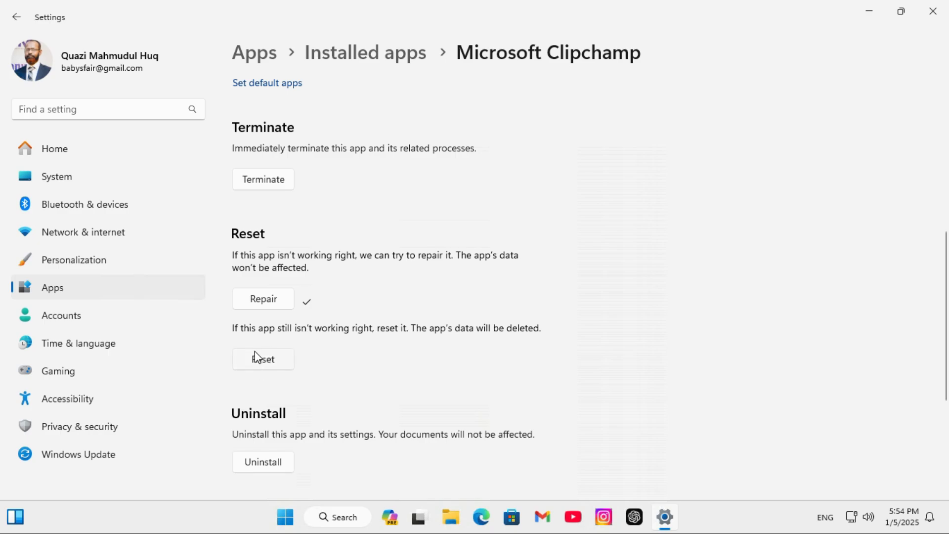
mouse_move(469, 334)
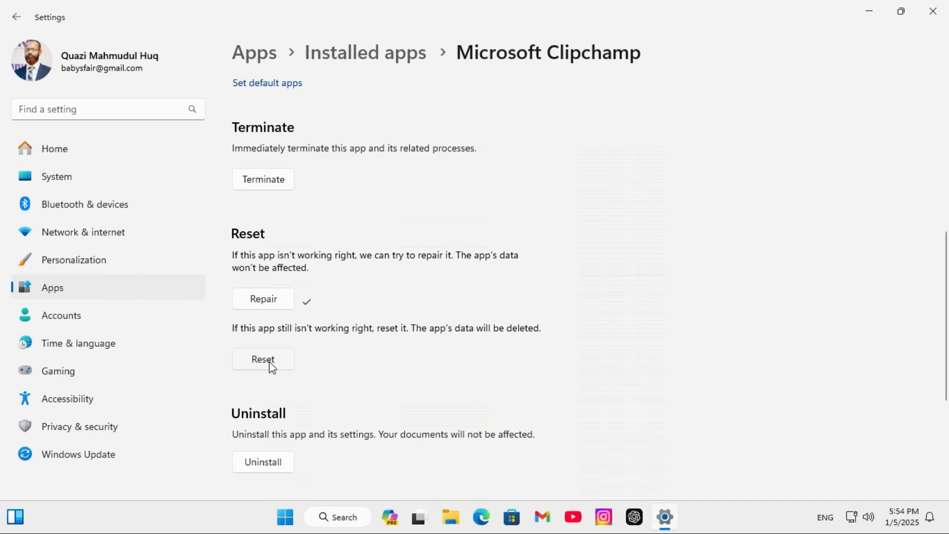
- Run Reset on Microsoft Clipchamp, clearing its data, until the checkmark appears
left_click(263, 359)
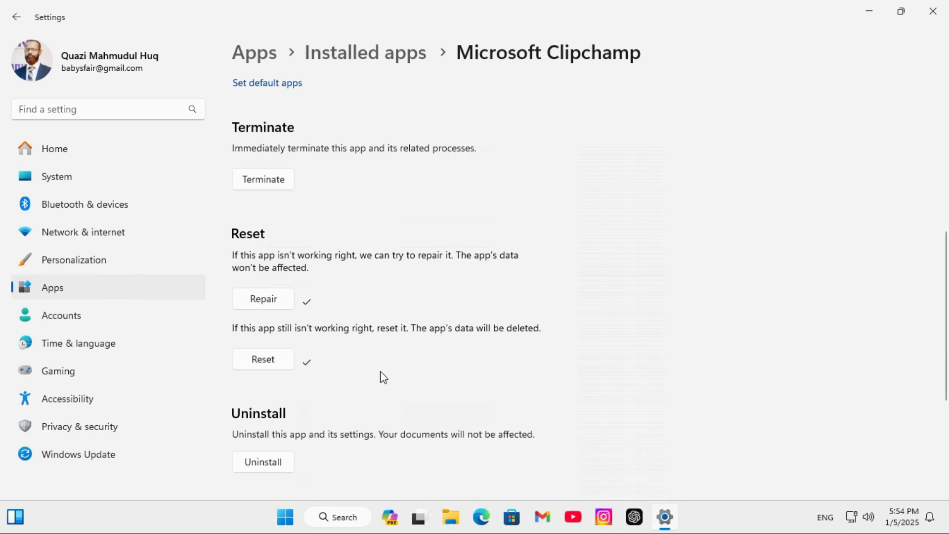
mouse_move(387, 361)
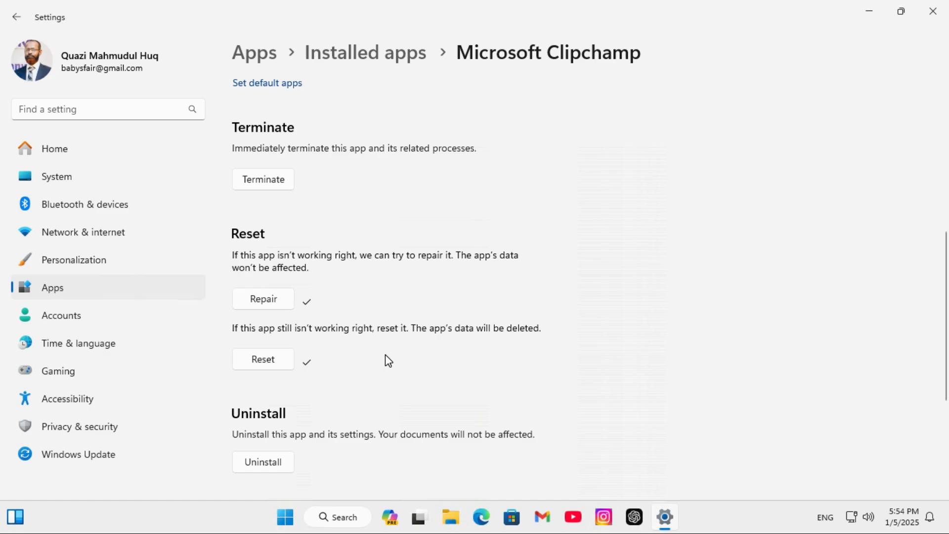